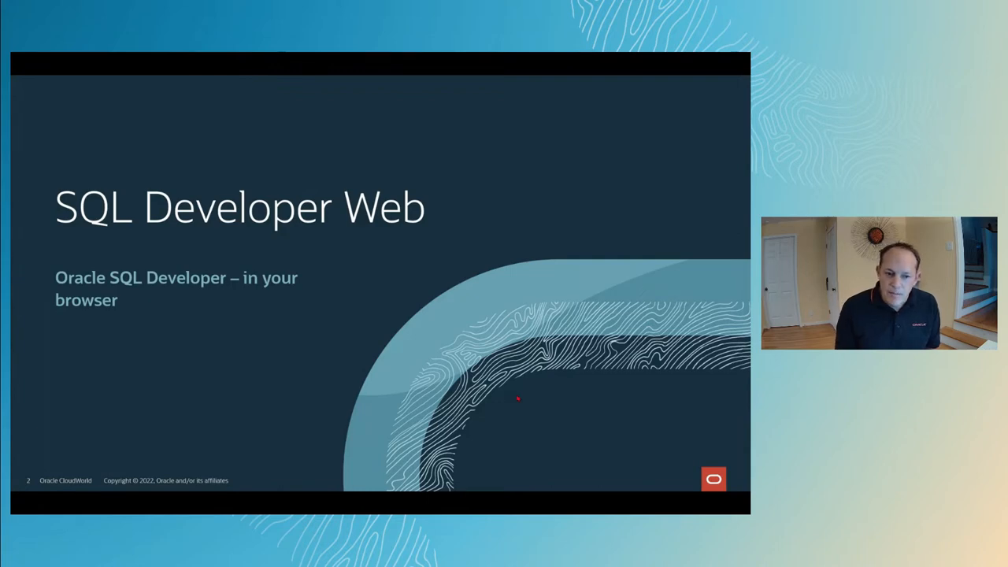
# Advance to the Oracle SQL Developer slide showing 5,000,000+ users, FREE, Database GUI and PL/SQL IDE.
pyautogui.press('Right')
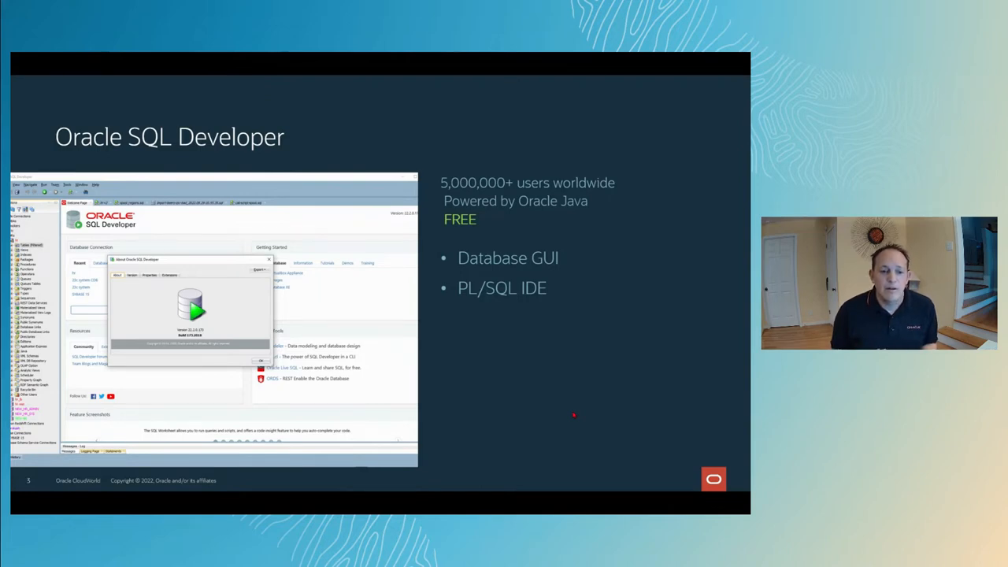
# Reveal the Data Modeling, DBA, Reporting and CLI (SQLcl) bullets on the SQL Developer slide.
pyautogui.press('right')
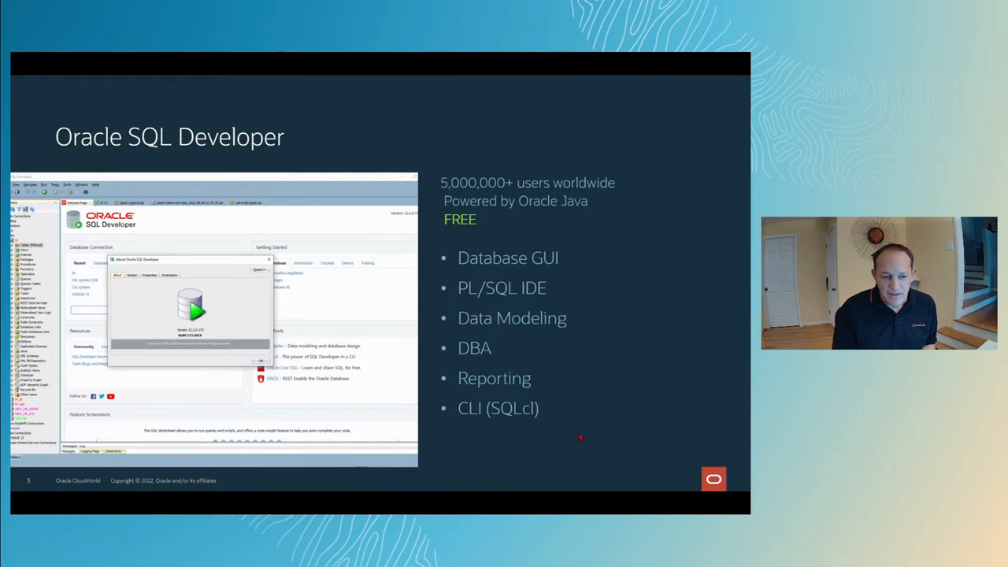
pyautogui.press('Right')
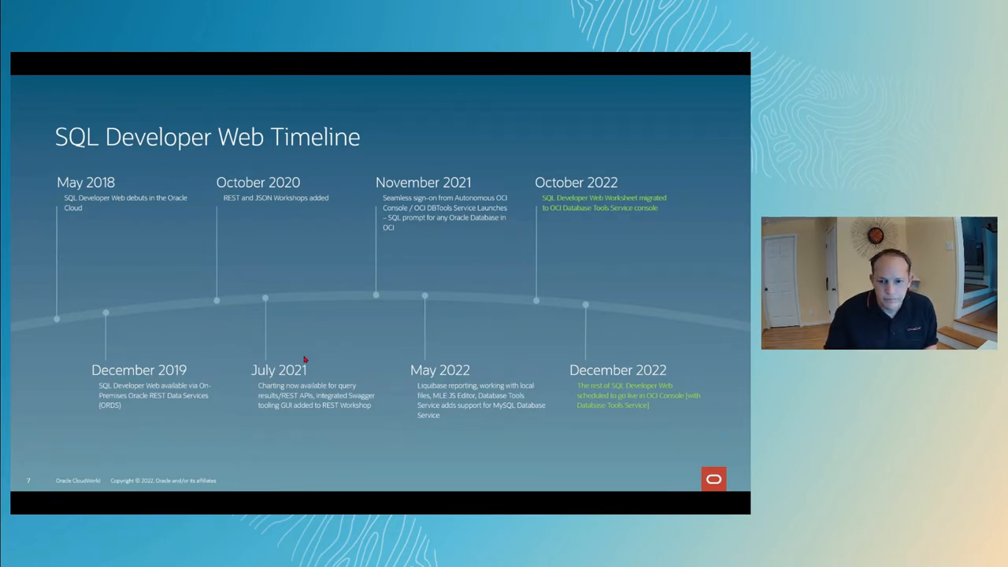
pyautogui.press('right')
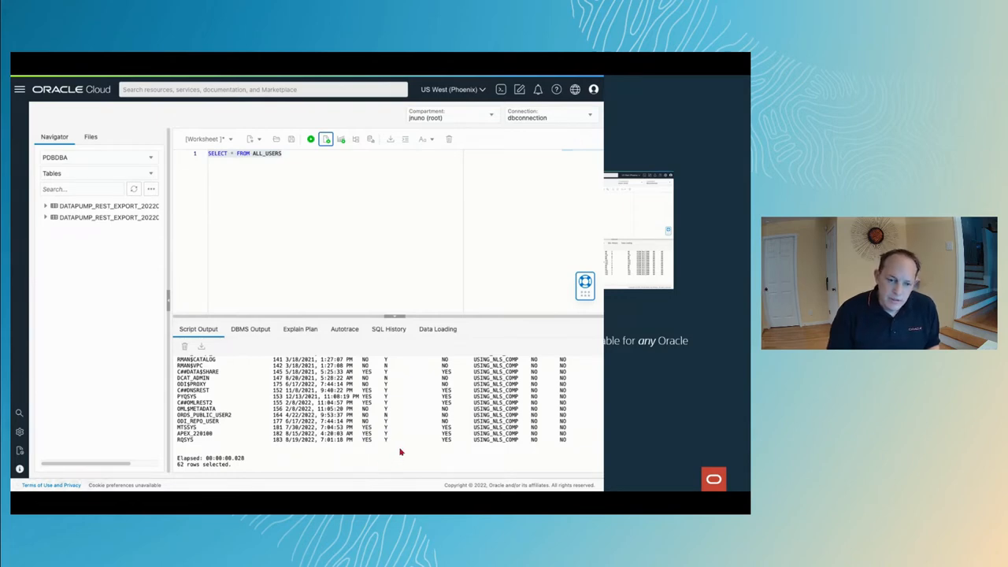
pyautogui.moveTo(428, 404)
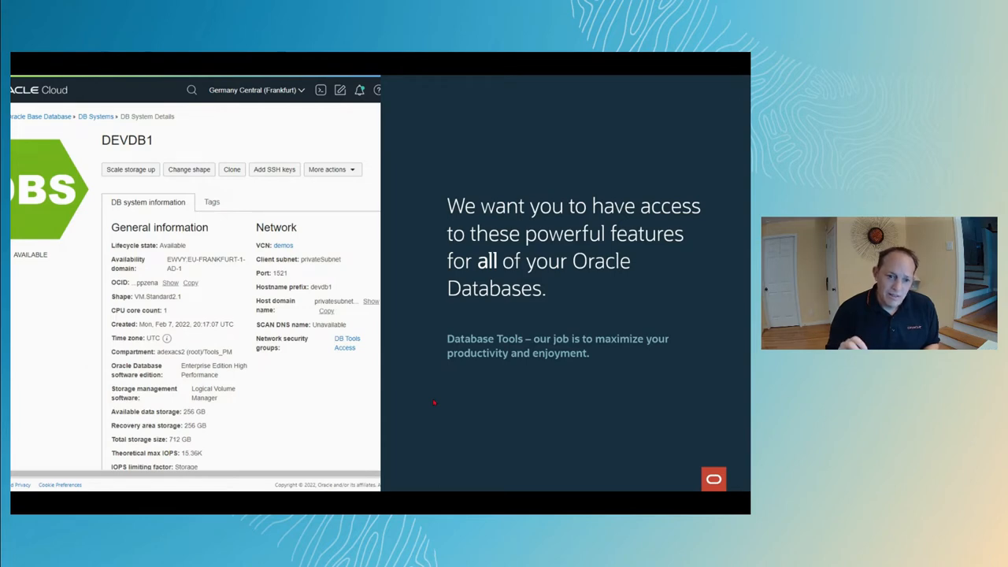
# Advance through the OCI Database Tools Service overview slides one point at a time.
pyautogui.press('Right')
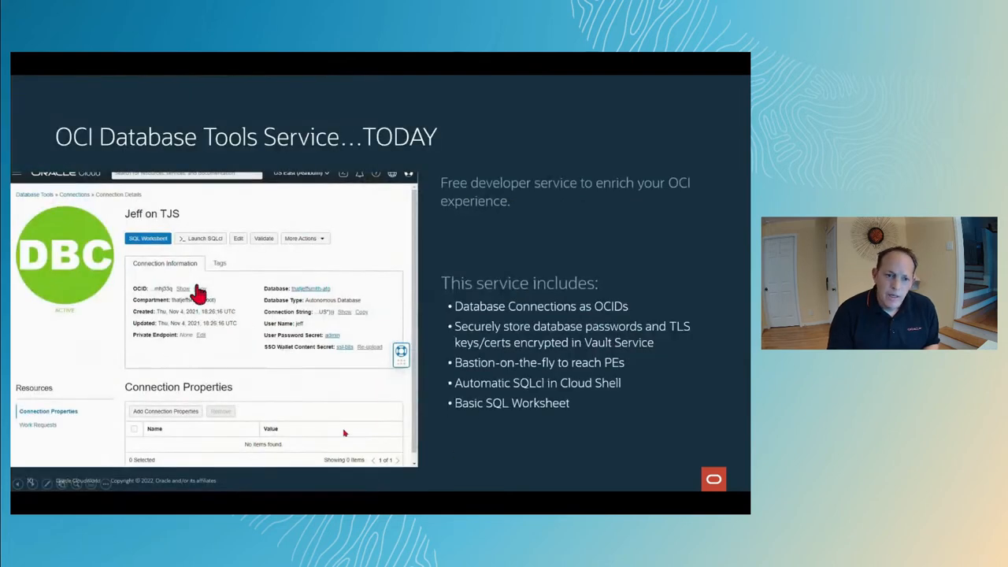
pyautogui.click(148, 238)
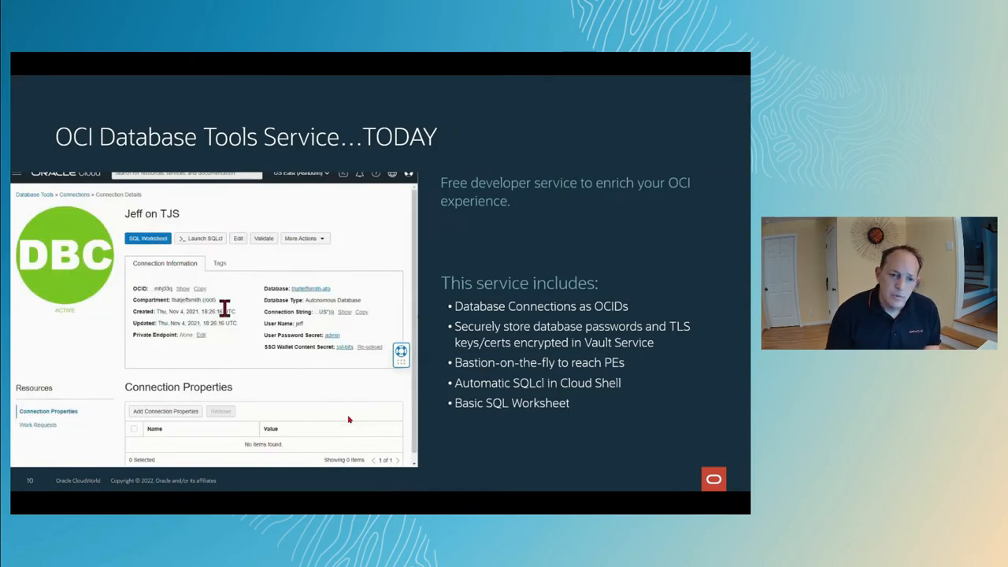
pyautogui.click(148, 238)
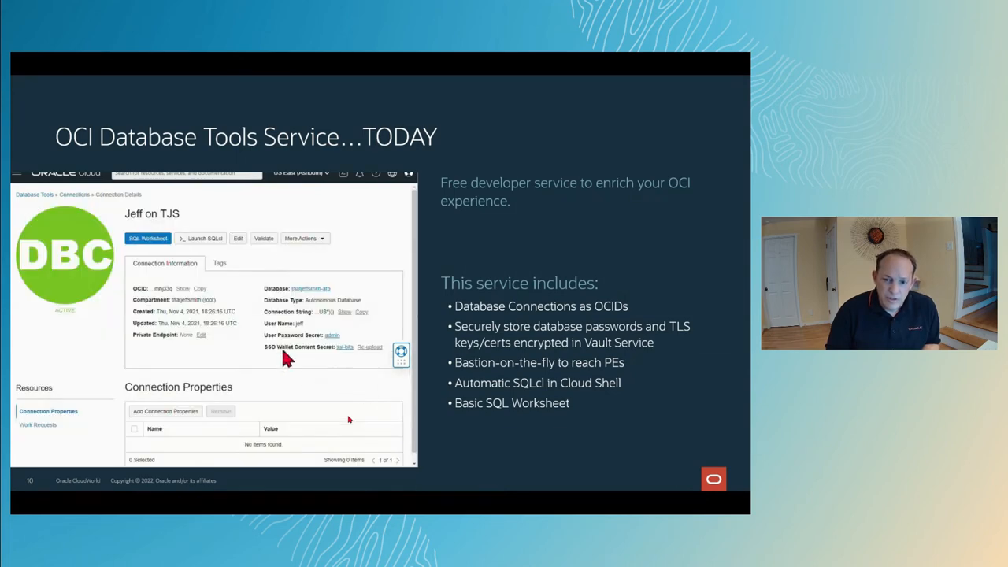
pyautogui.click(148, 238)
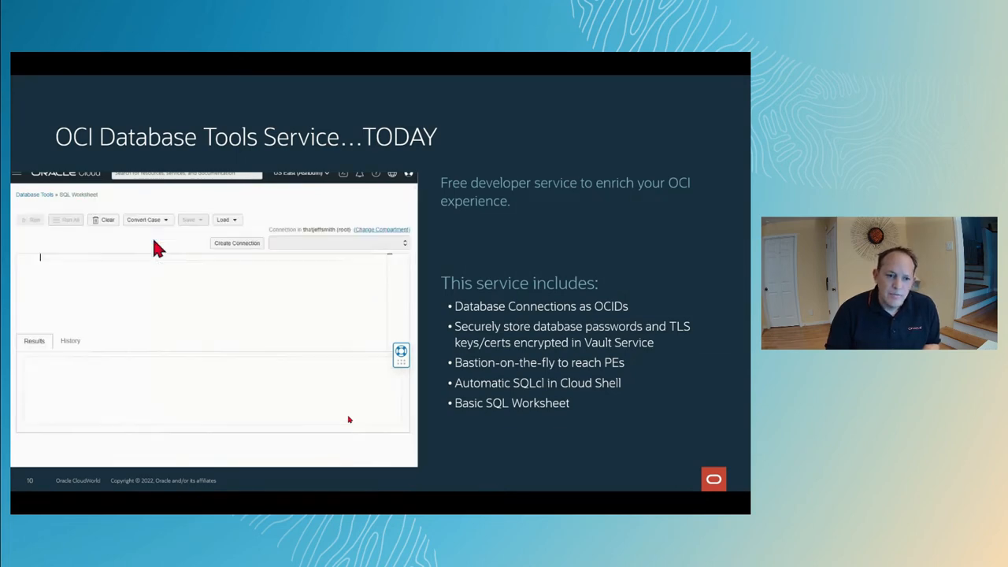
pyautogui.moveTo(167, 271)
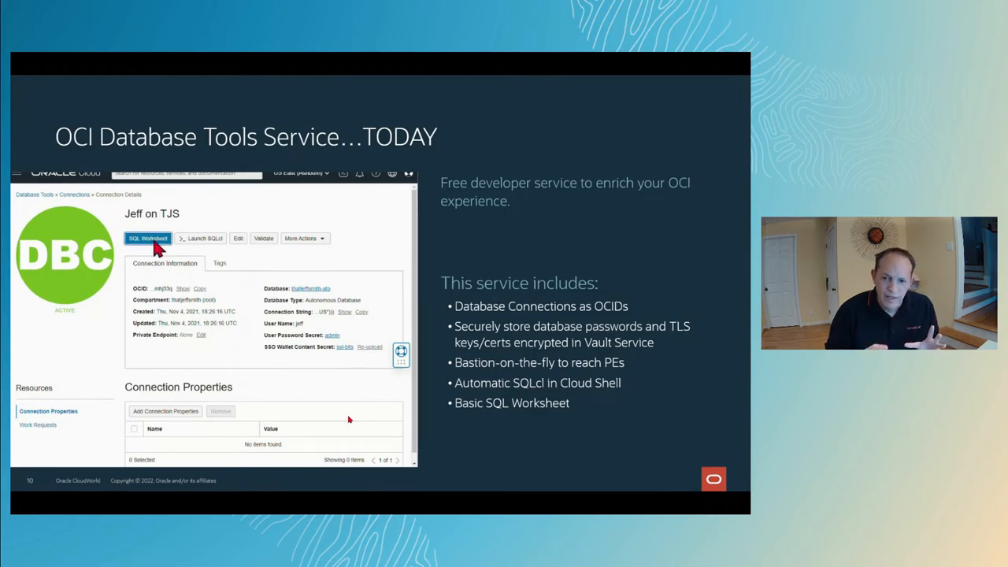
pyautogui.click(148, 238)
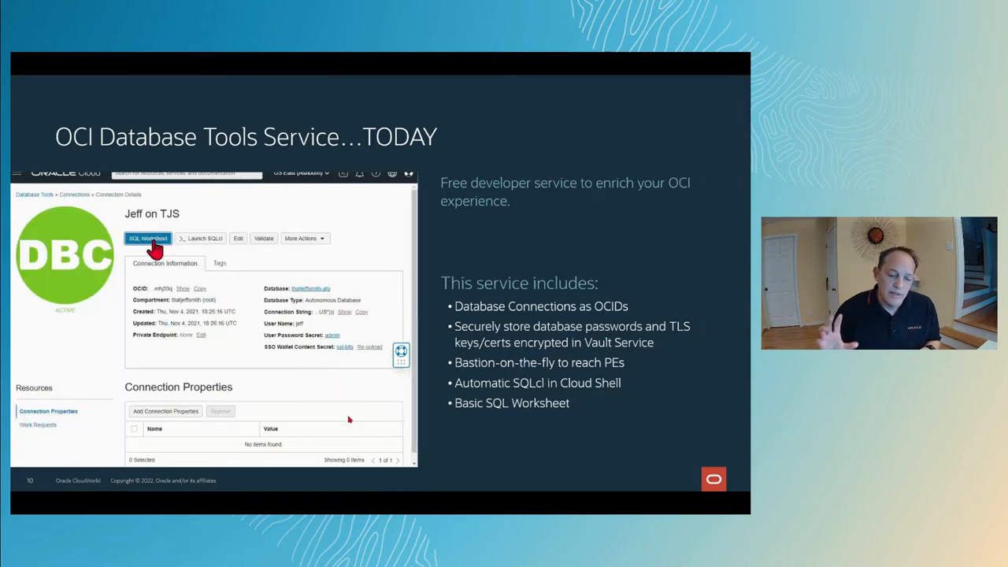
pyautogui.click(148, 238)
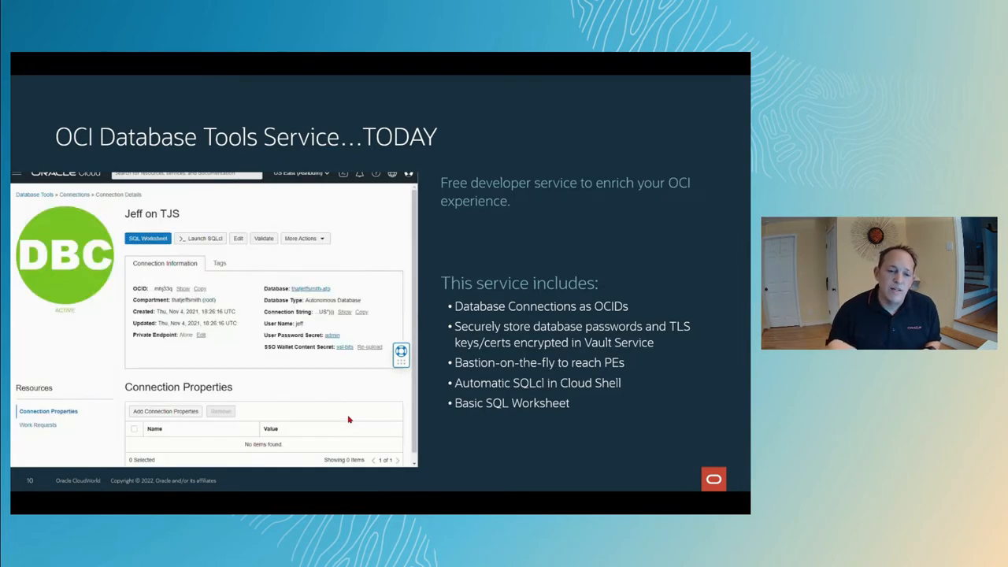
pyautogui.click(148, 238)
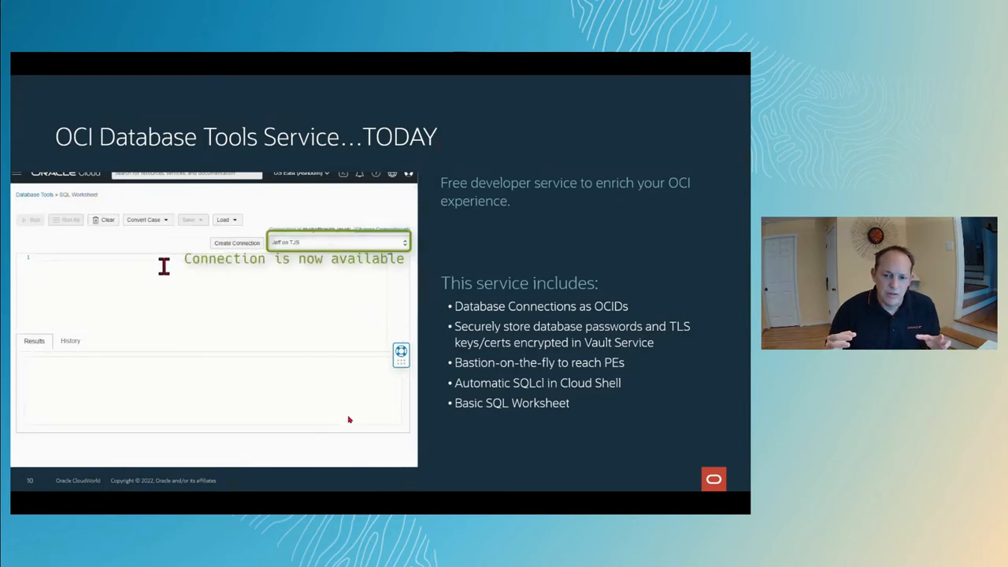
# Continue the slides to reach 'Phase I: Moving the SQL Worksheet into OCI'.
pyautogui.write('sele')
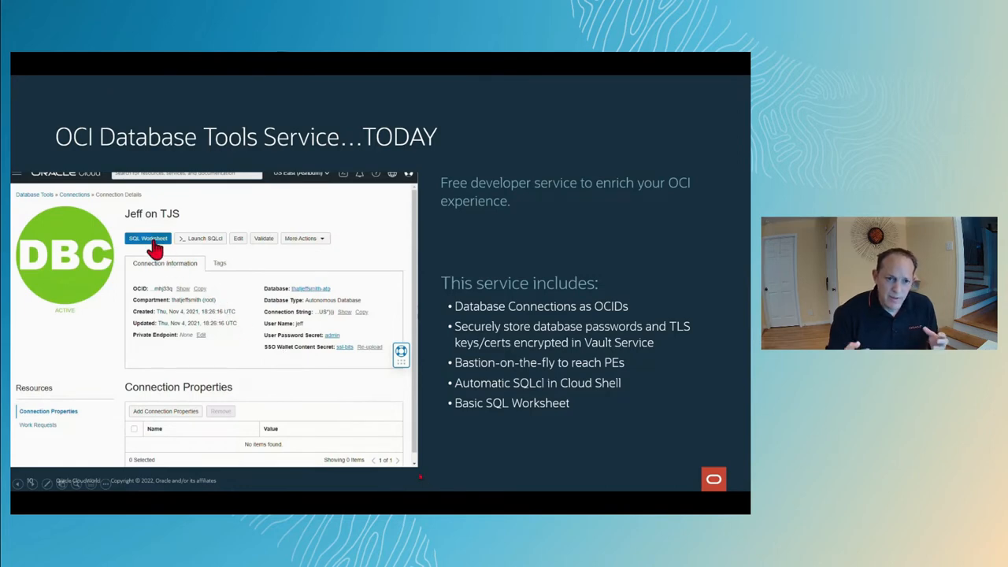
pyautogui.click(148, 239)
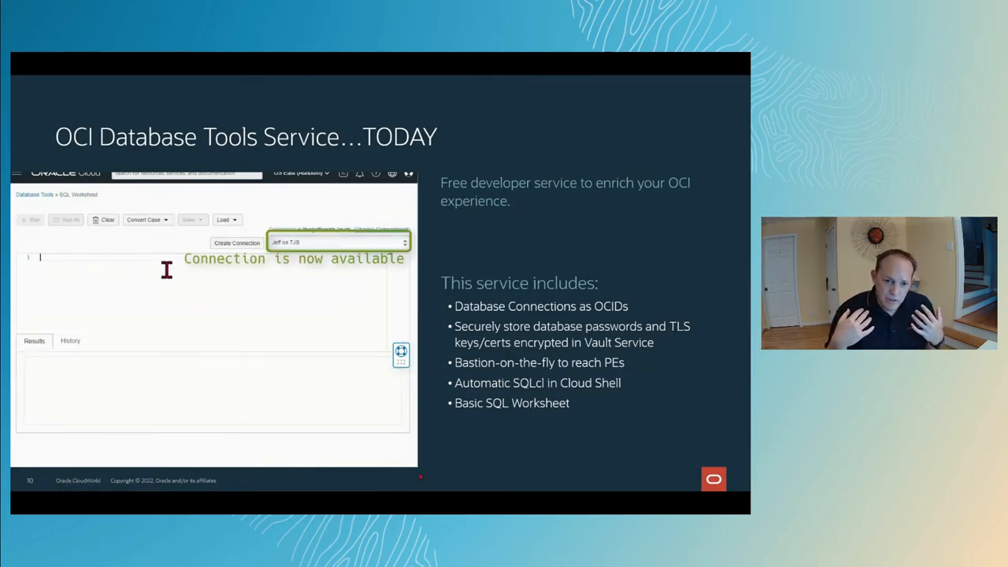
pyautogui.write('sd')
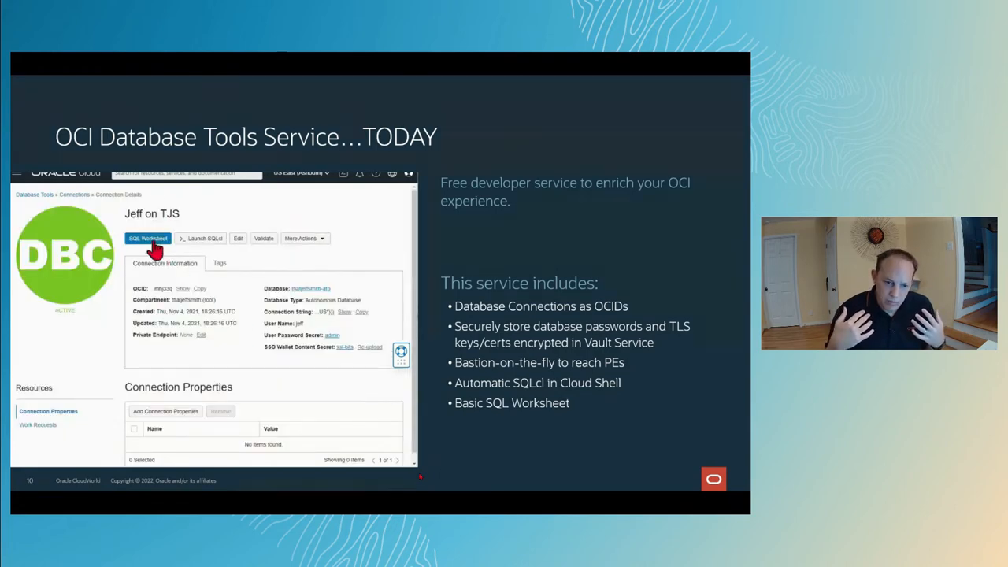
pyautogui.click(148, 238)
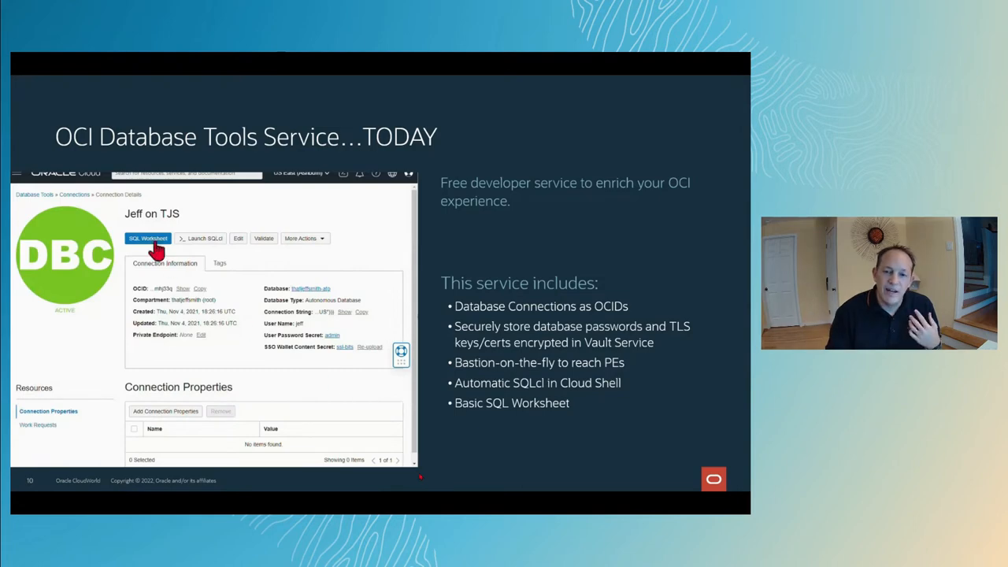
pyautogui.click(148, 238)
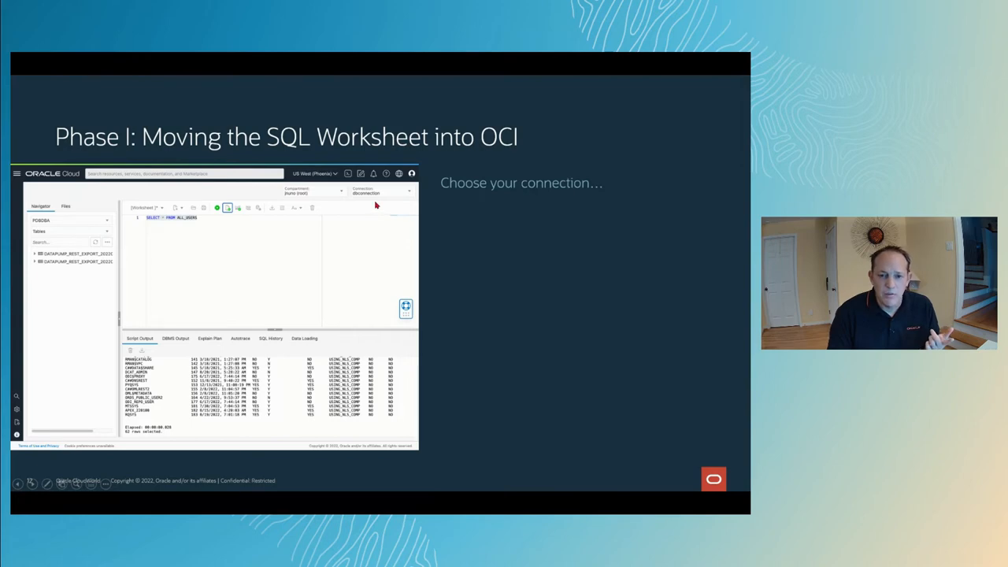
pyautogui.moveTo(352, 233)
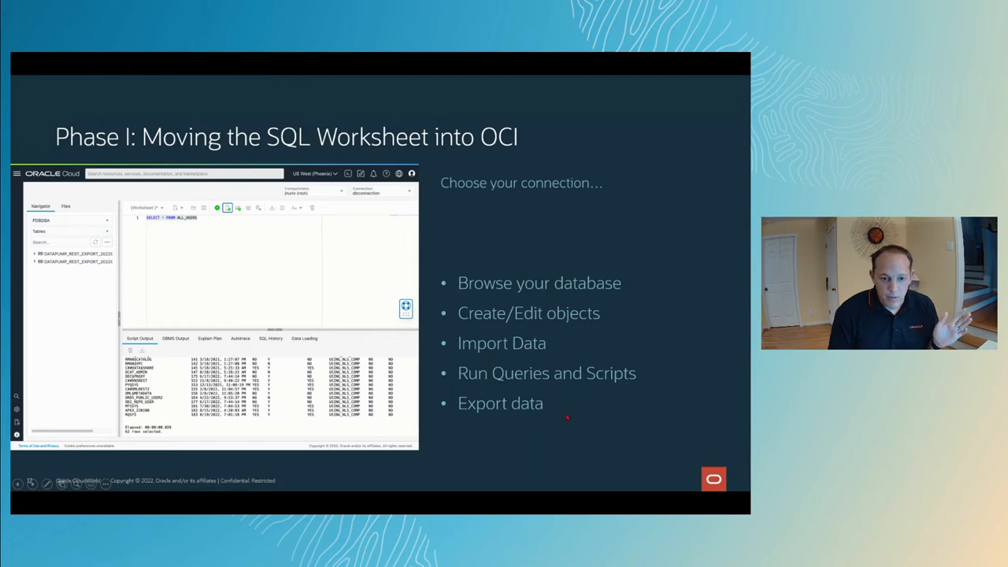
# Advance to the 'Choose your connection, run your SQL' slide on on-the-fly connections.
pyautogui.press('right')
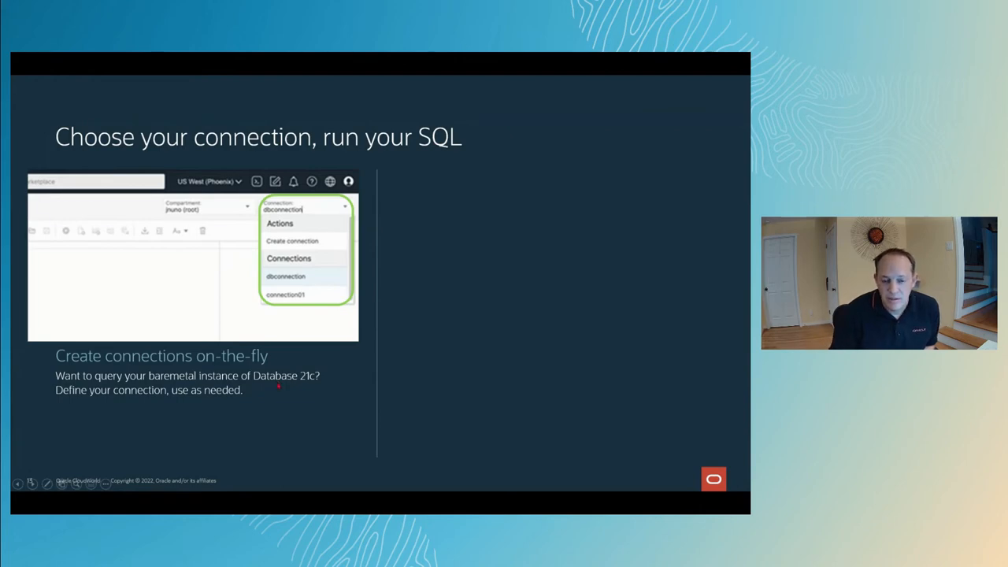
# Advance to the 'SQL Worksheet: So much power at your fingertips' slide on execution plans and CSV imports.
pyautogui.press('right')
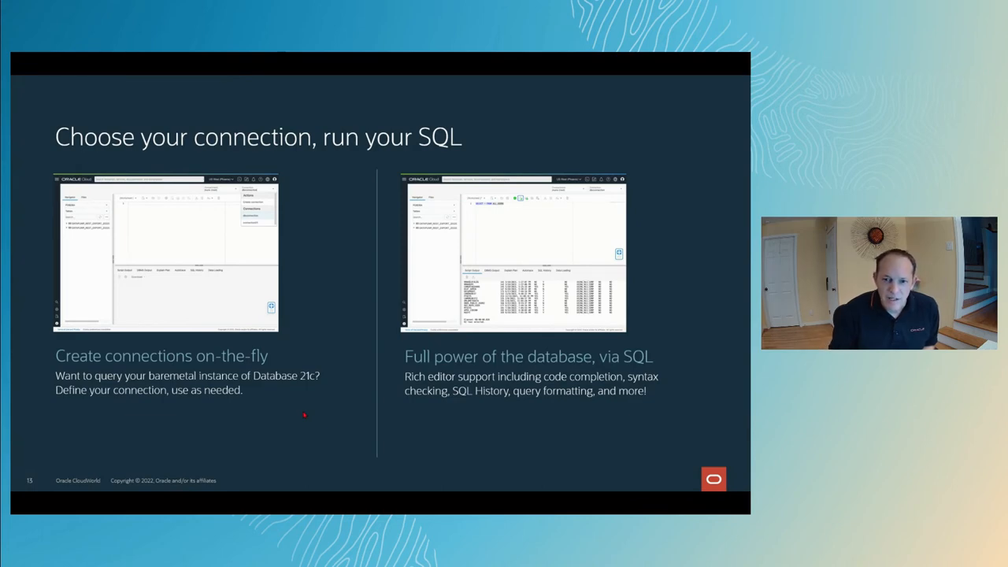
pyautogui.press('Right')
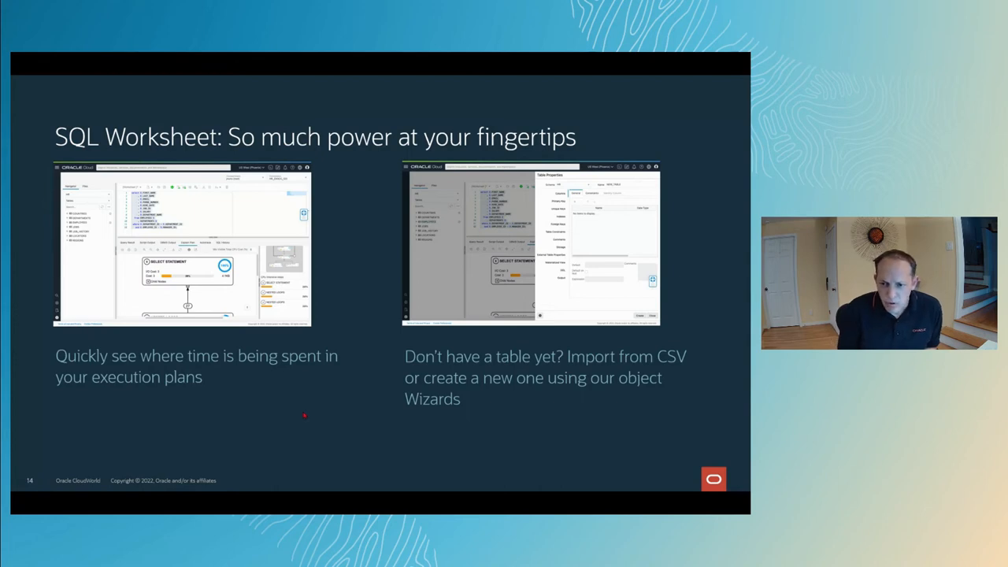
pyautogui.press('right')
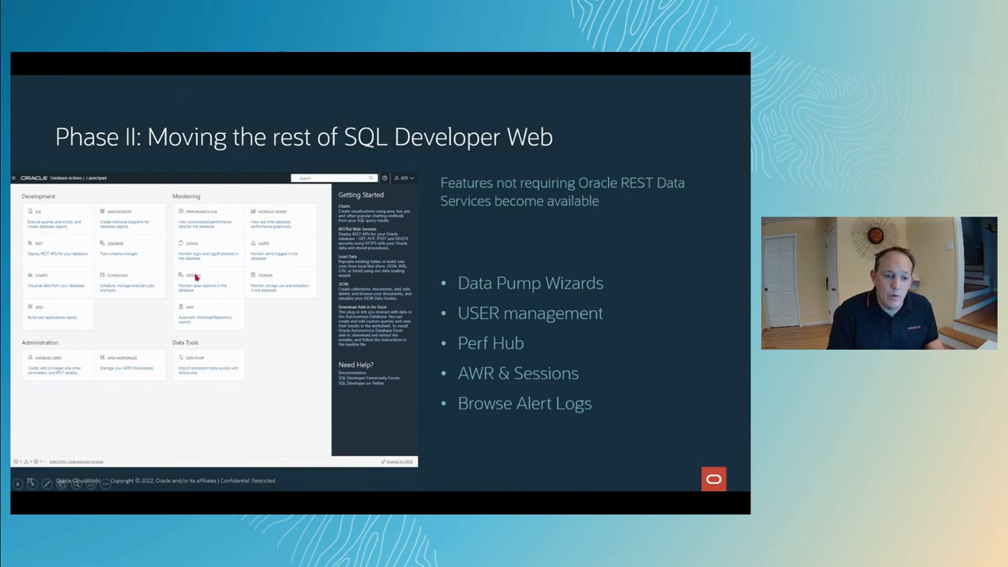
pyautogui.moveTo(93, 228)
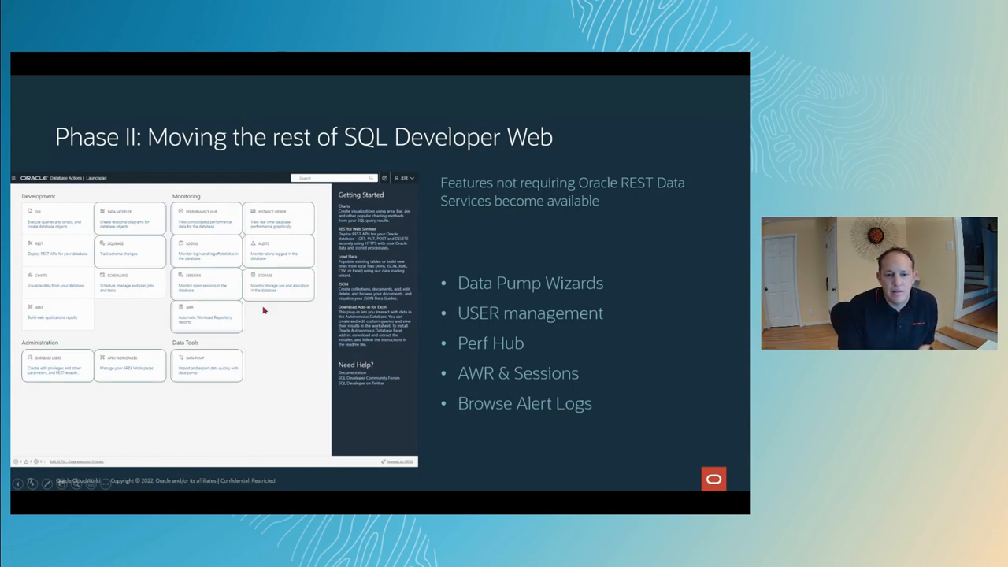
pyautogui.moveTo(299, 349)
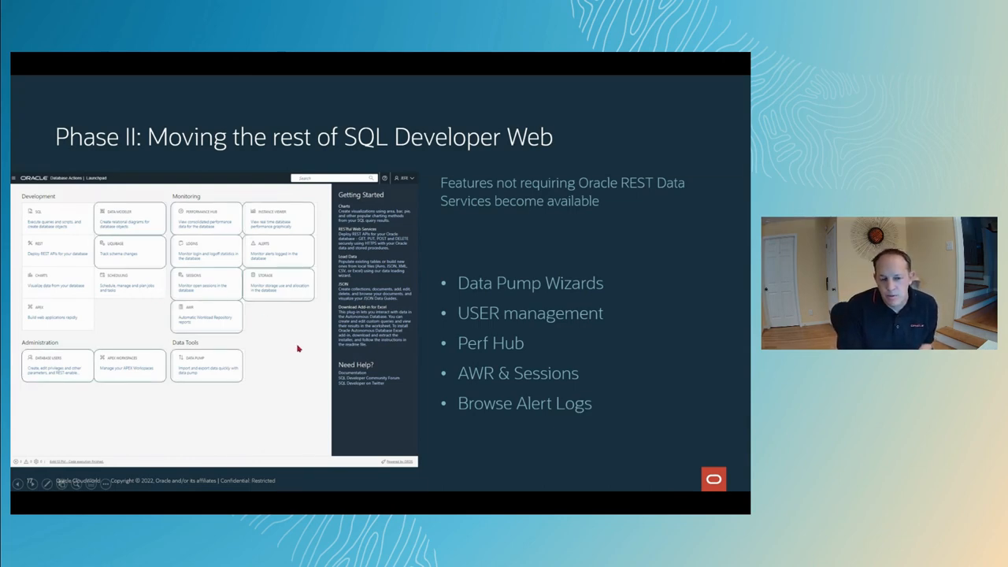